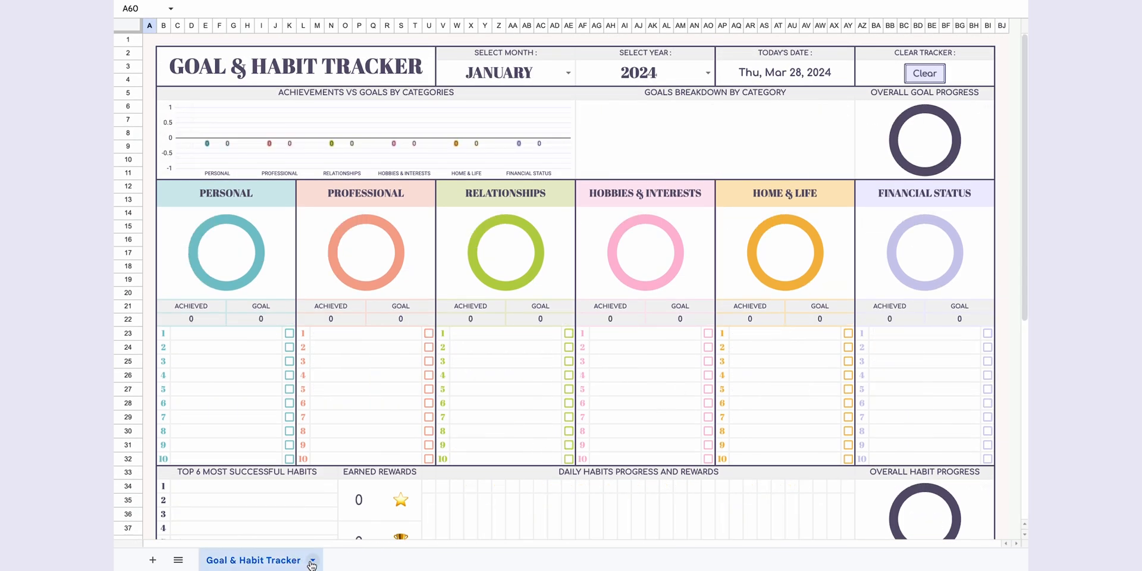
Duplicate the Goal & Habit Tracker sheet as MAR-2024 with month March and year 2024
{"action": "left_click", "coordinate": [312, 560]}
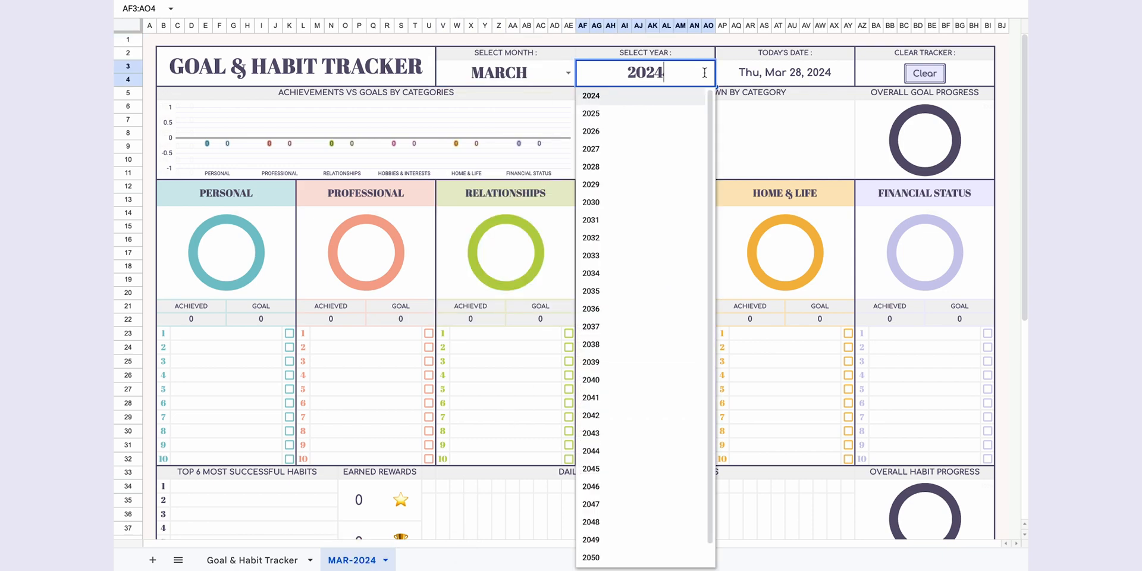
{"action": "left_click", "coordinate": [590, 95]}
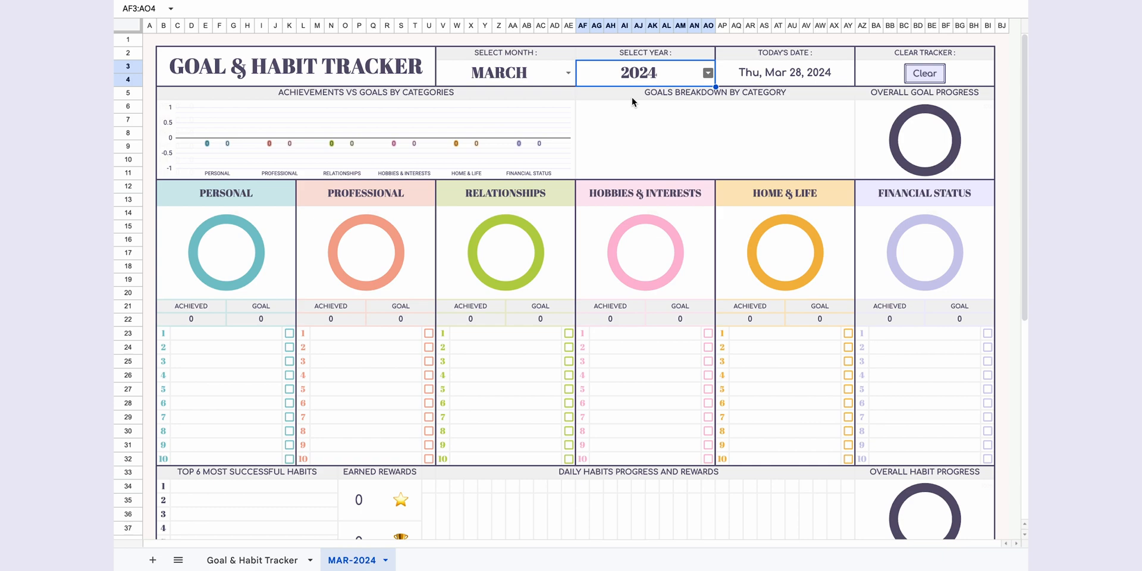
{"action": "mouse_move", "coordinate": [782, 87]}
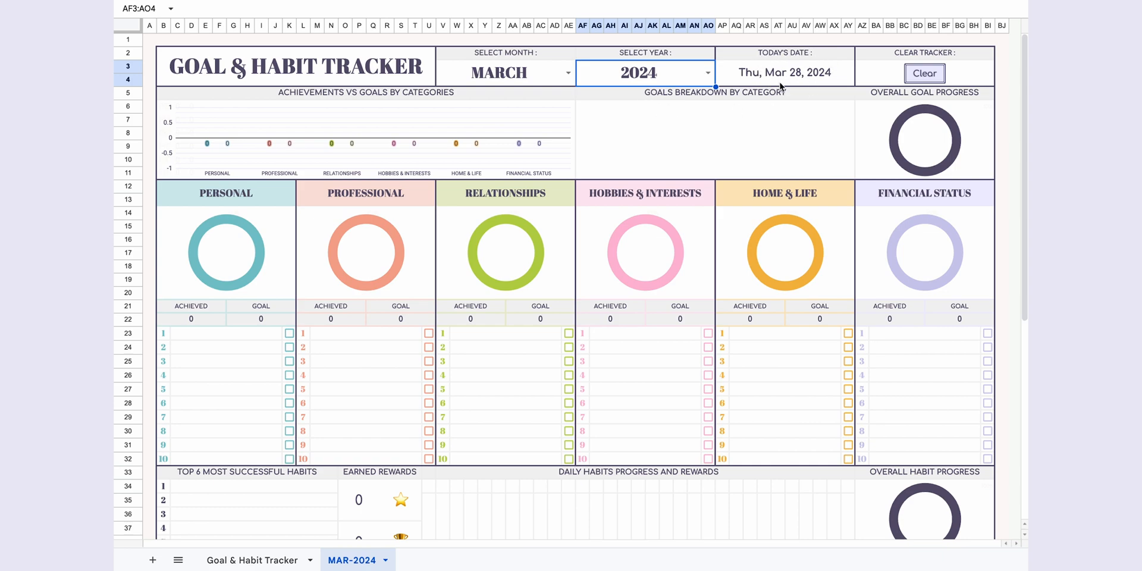
{"action": "mouse_move", "coordinate": [978, 57]}
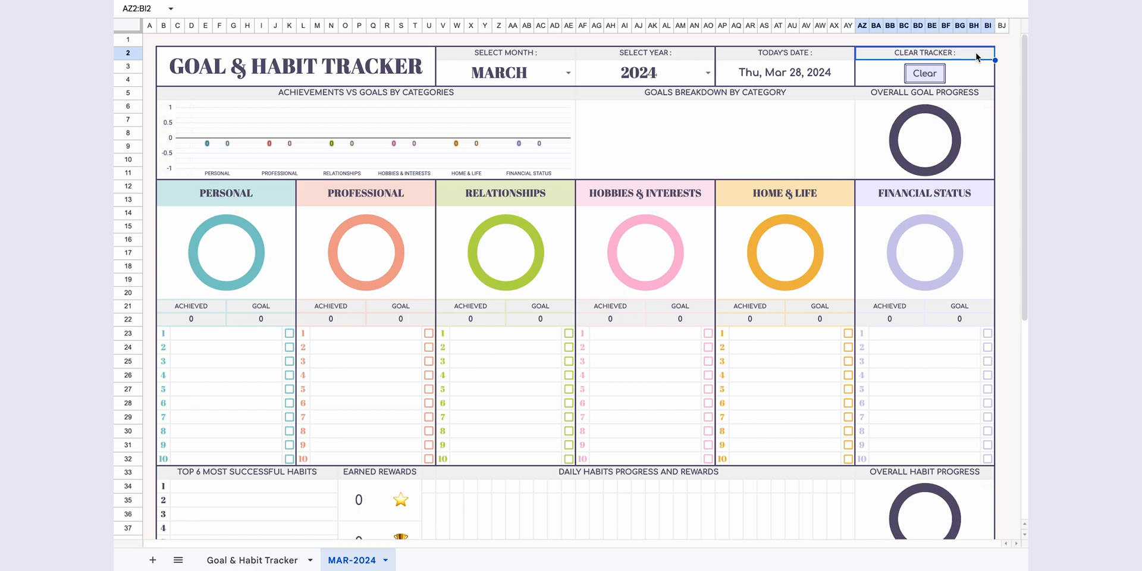
{"action": "mouse_move", "coordinate": [863, 115]}
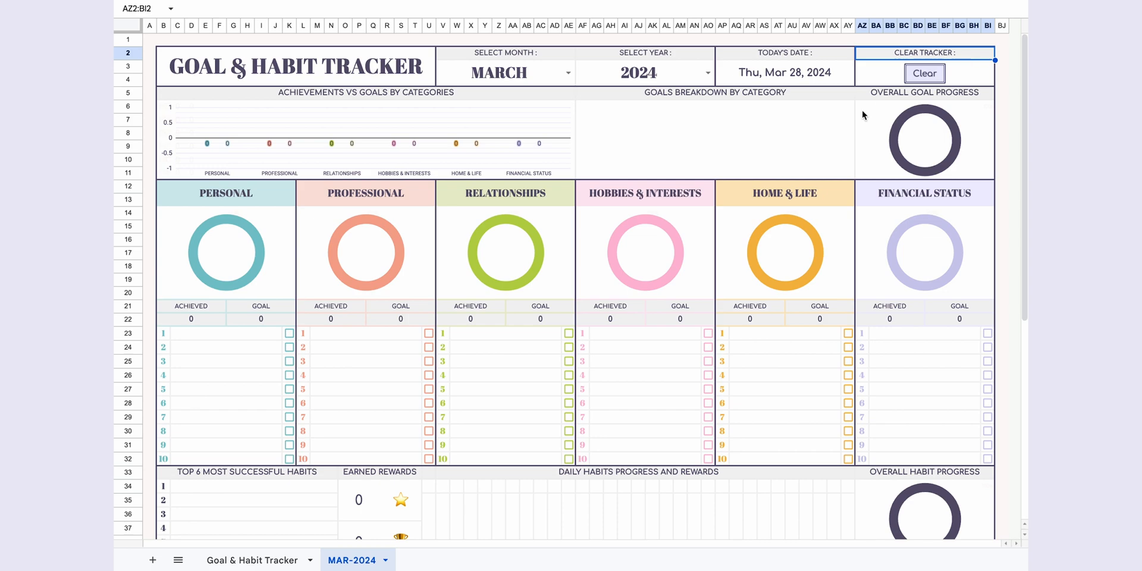
Review the Personal, Hobbies & Interests and Financial Status category headers before entering Personal goals
{"action": "left_click", "coordinate": [226, 192]}
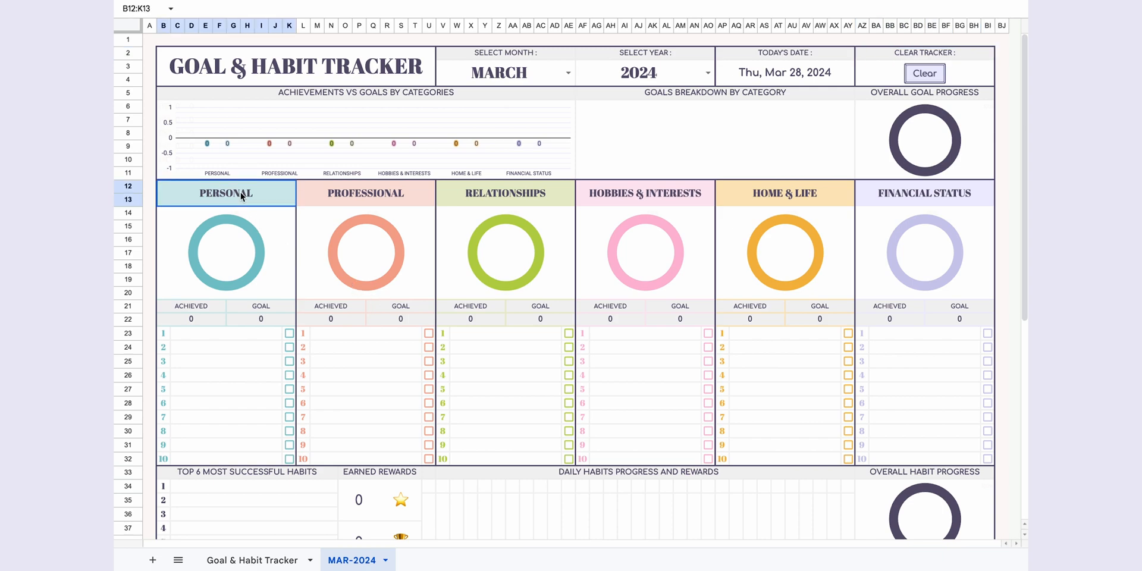
{"action": "left_click", "coordinate": [645, 192]}
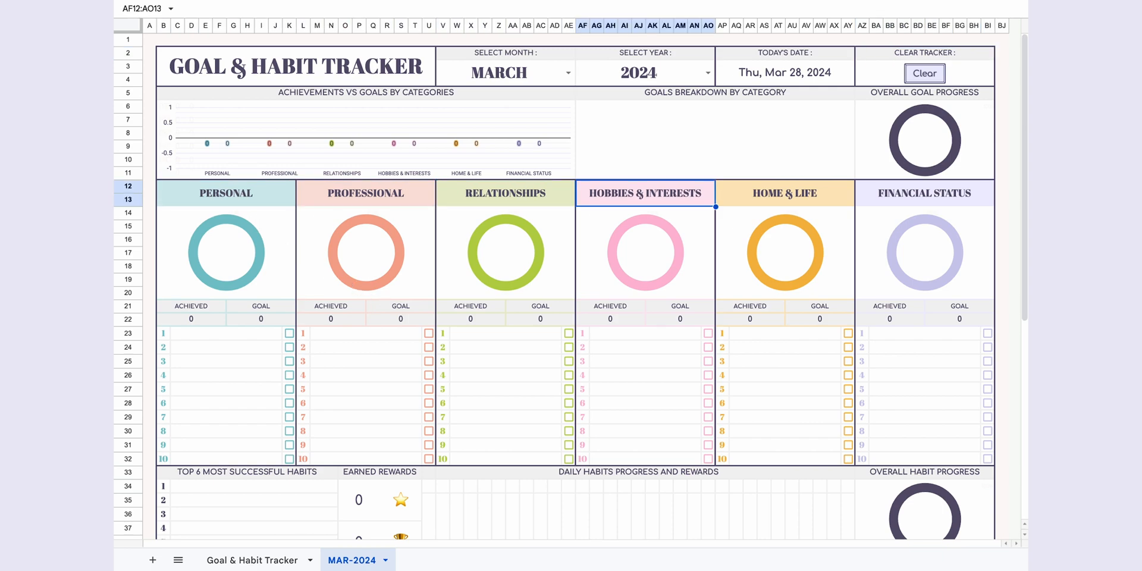
{"action": "left_click", "coordinate": [926, 193]}
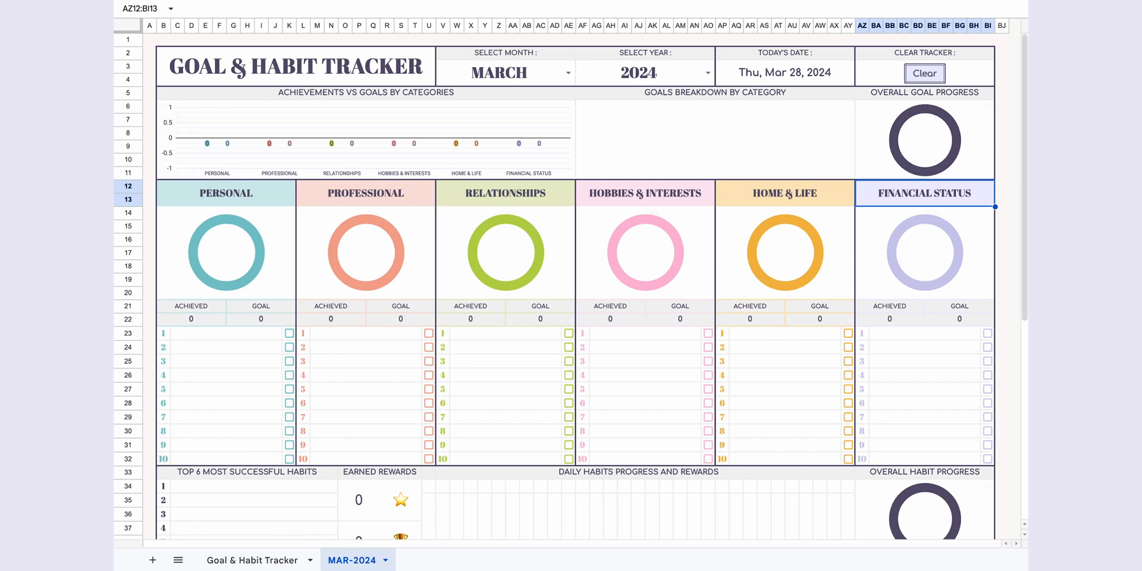
{"action": "left_click", "coordinate": [226, 193]}
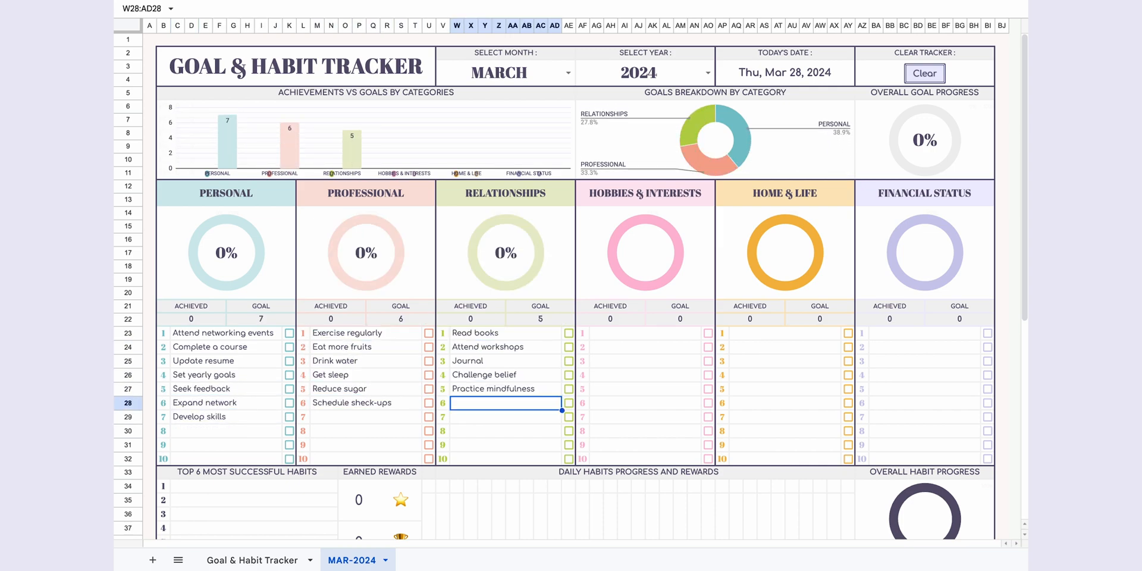
Enter the remaining goals, tick achieved ones and review the Personal count and goals breakdown chart at 76% progress
{"action": "left_click", "coordinate": [289, 334]}
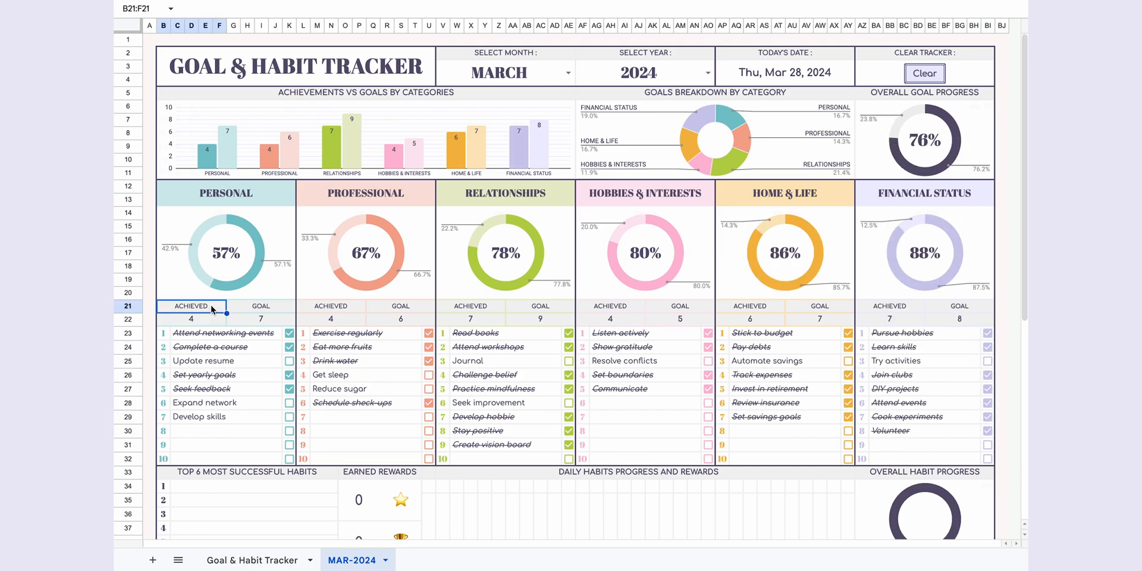
{"action": "left_click", "coordinate": [260, 306]}
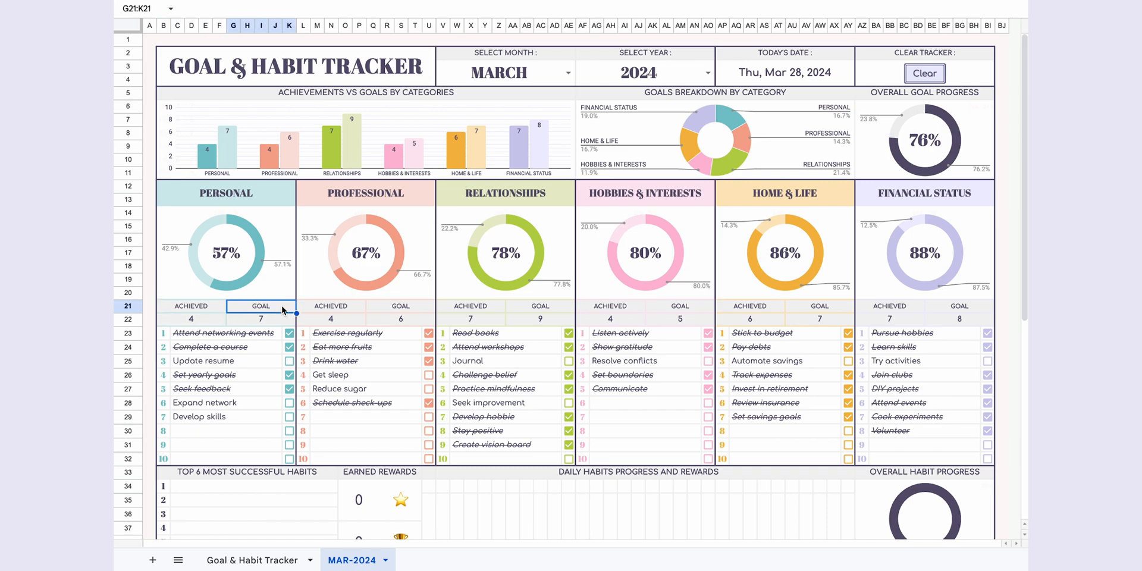
{"action": "mouse_move", "coordinate": [233, 227]}
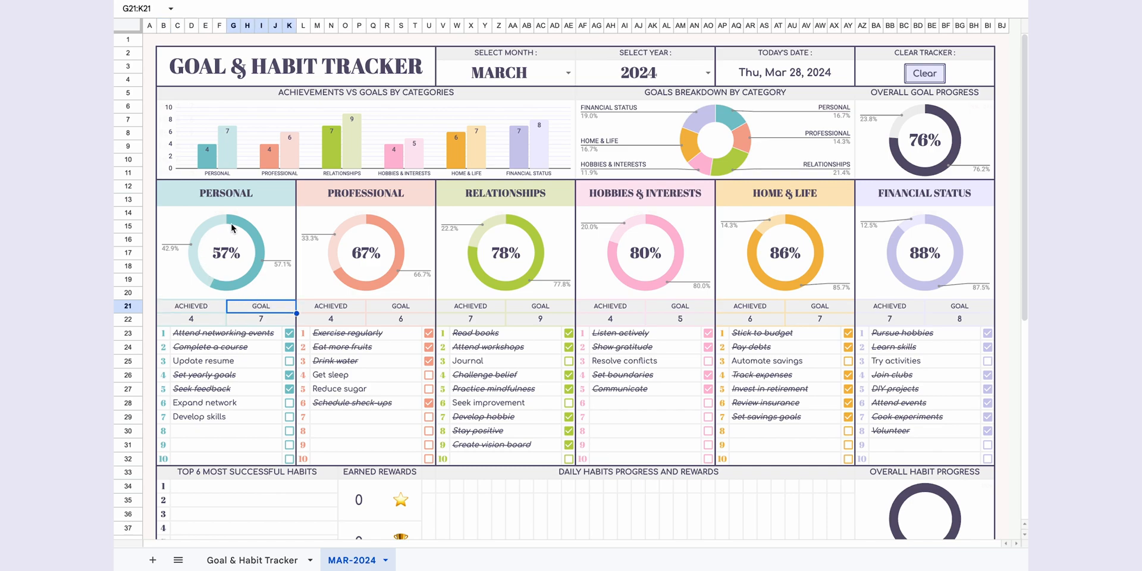
{"action": "mouse_move", "coordinate": [299, 95]}
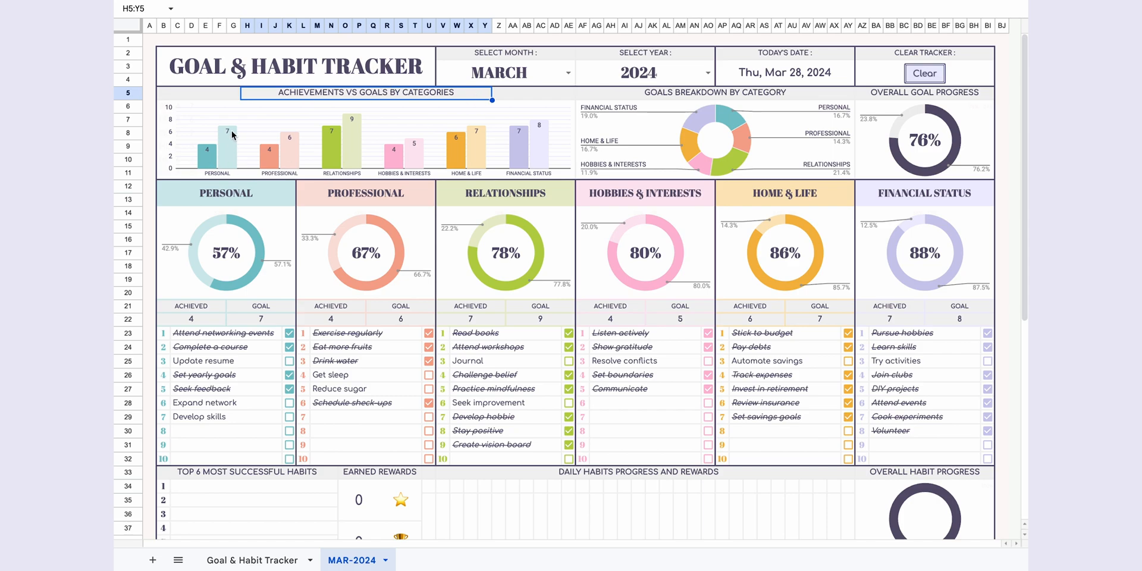
{"action": "mouse_move", "coordinate": [290, 146]}
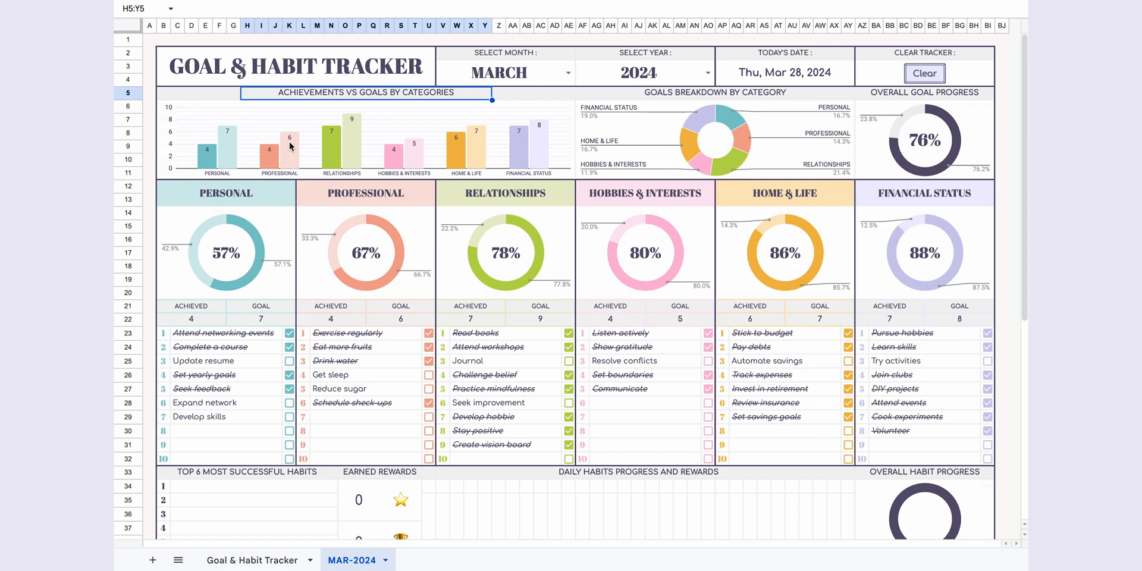
{"action": "mouse_move", "coordinate": [416, 323]}
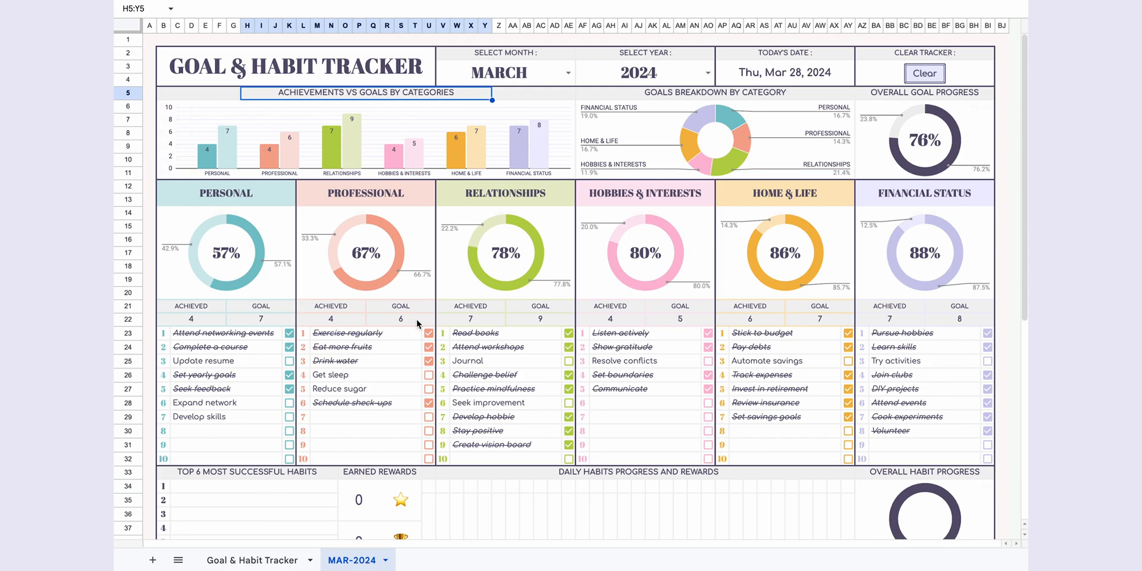
{"action": "left_click", "coordinate": [747, 92]}
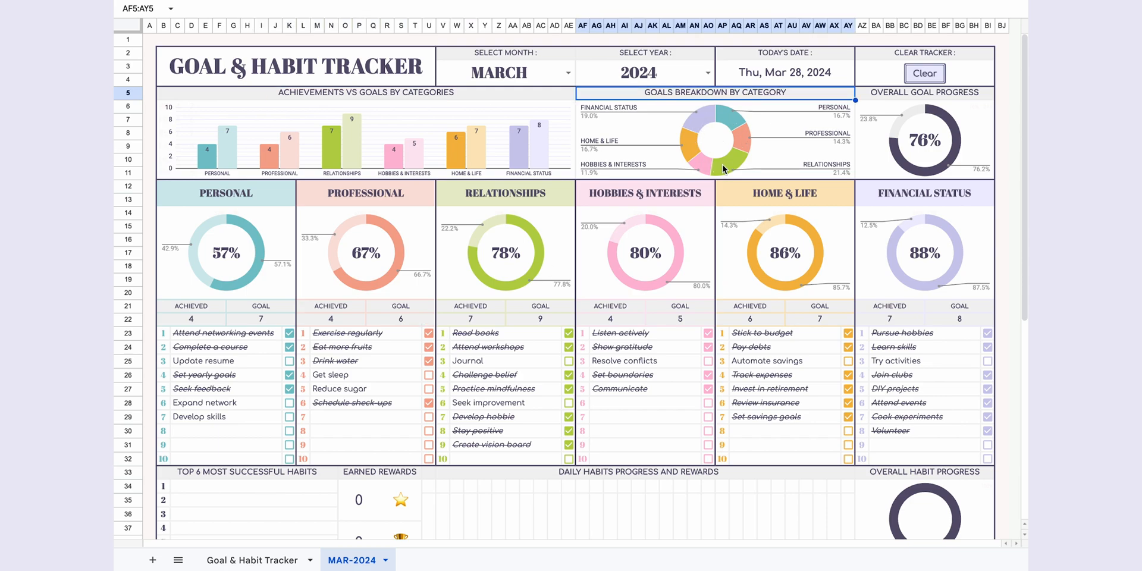
{"action": "mouse_move", "coordinate": [602, 122]}
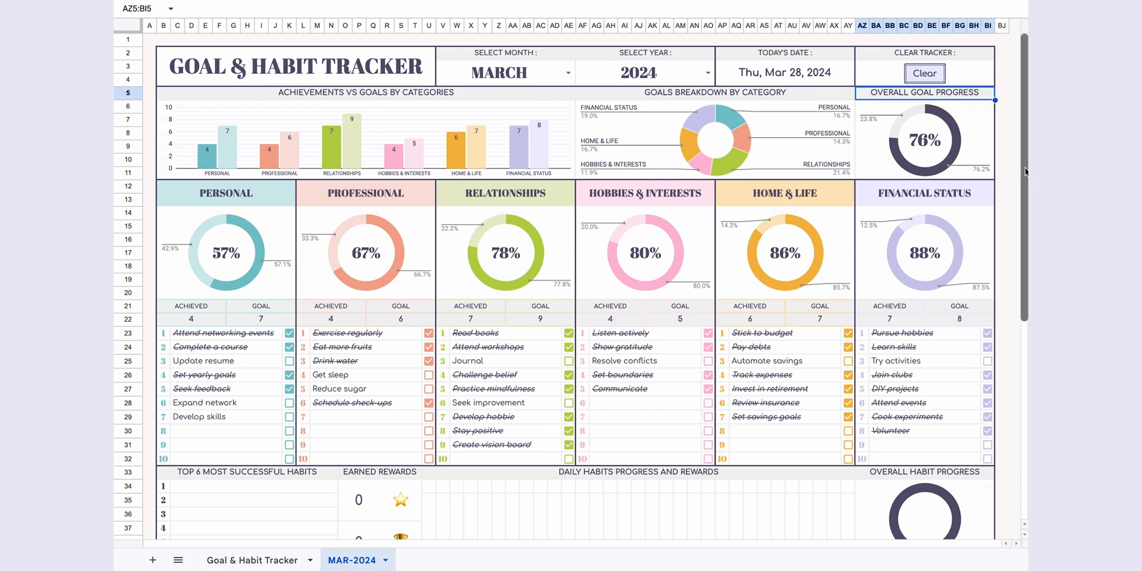
List daily habits such as 'Practicing meditation for at lea...' with goals and tick the days done
{"action": "scroll", "scroll_direction": "down", "scroll_amount": 3}
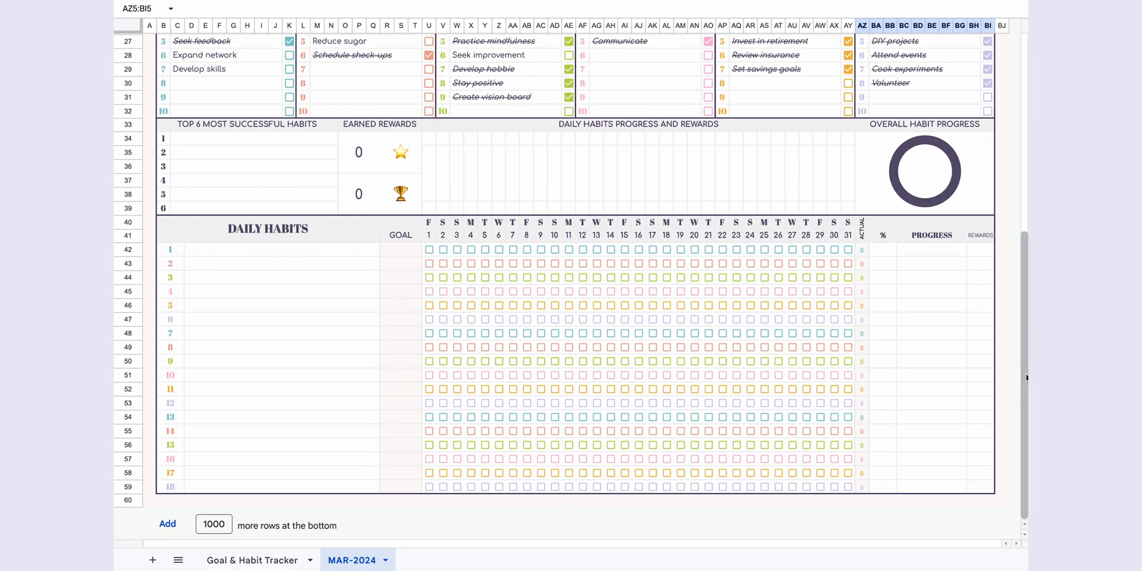
{"action": "mouse_move", "coordinate": [445, 253]}
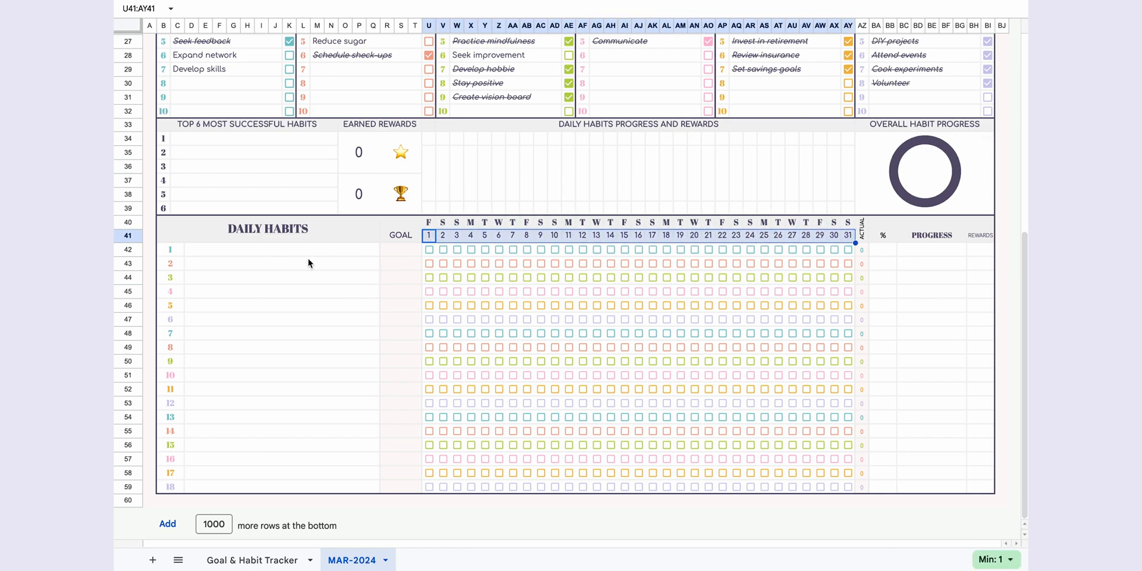
{"action": "type", "text": "Practicing meditation for at least 10 minutes"}
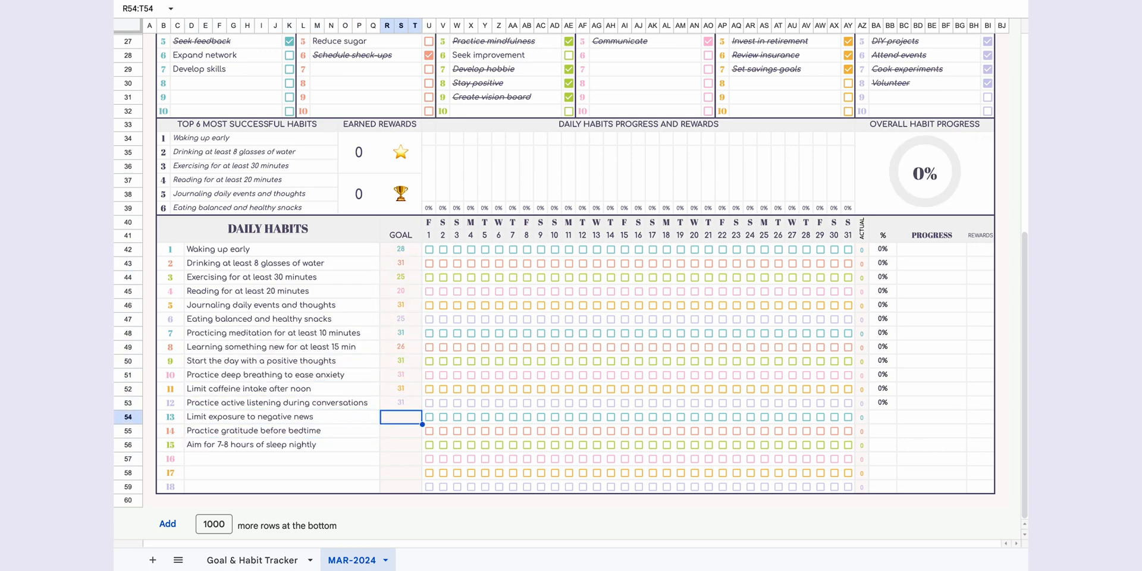
{"action": "left_click", "coordinate": [457, 374]}
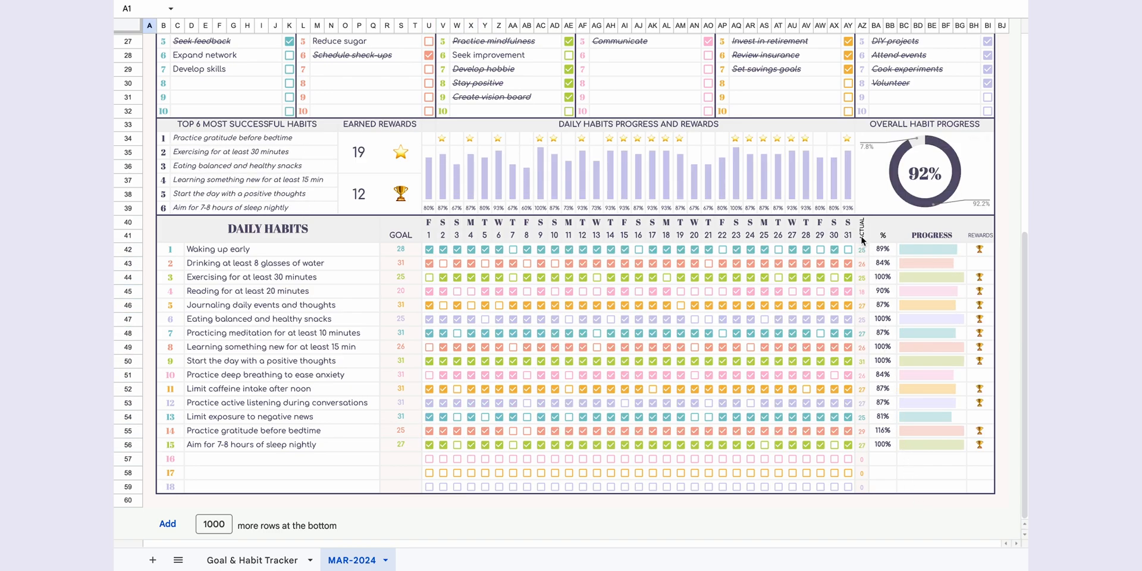
{"action": "left_click", "coordinate": [861, 234]}
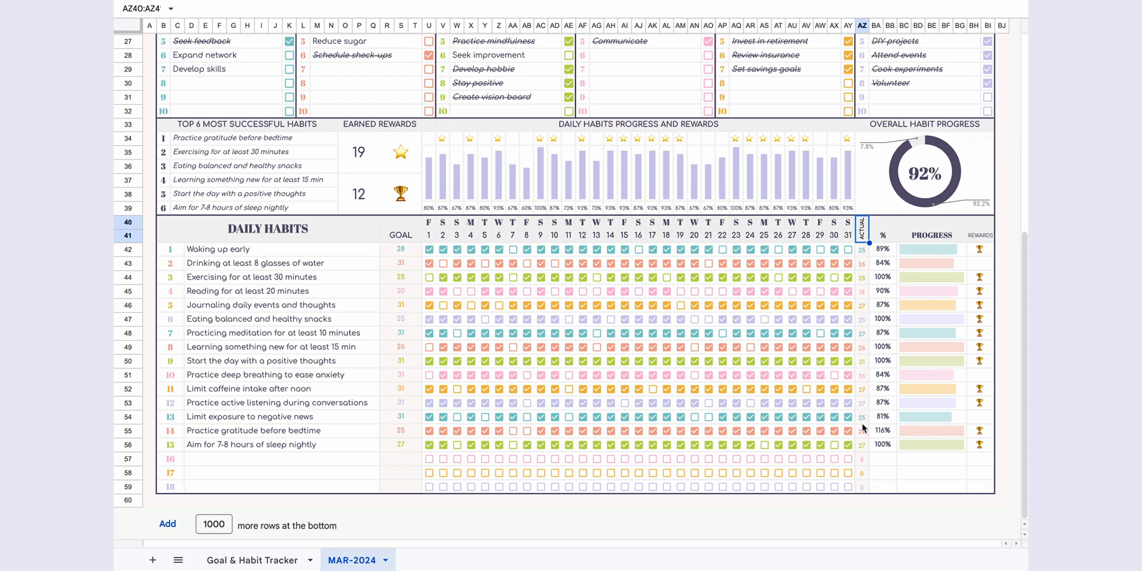
{"action": "left_click", "coordinate": [882, 235]}
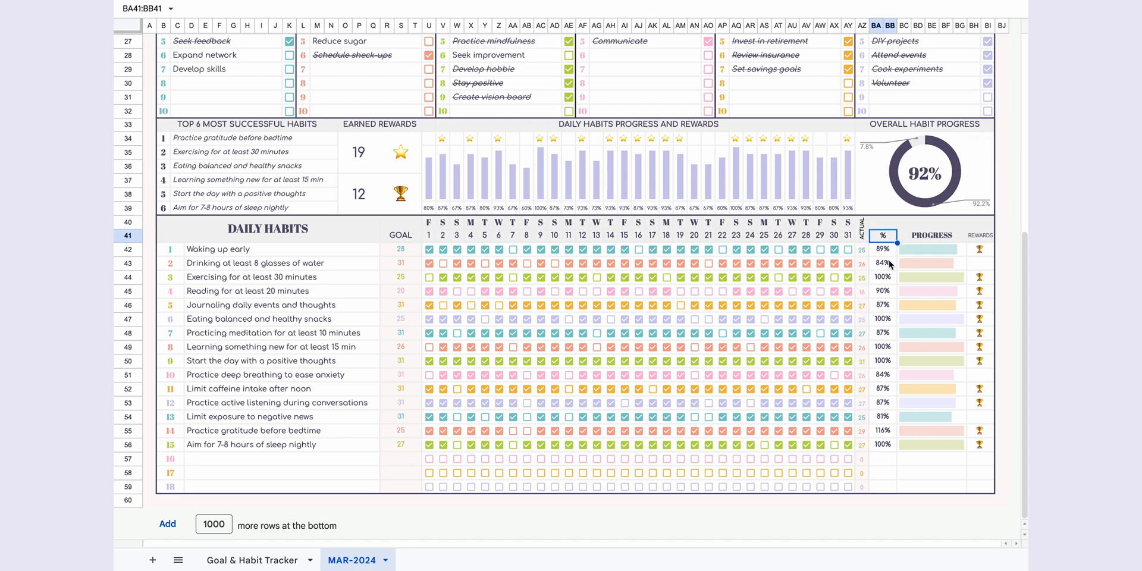
{"action": "mouse_move", "coordinate": [959, 259]}
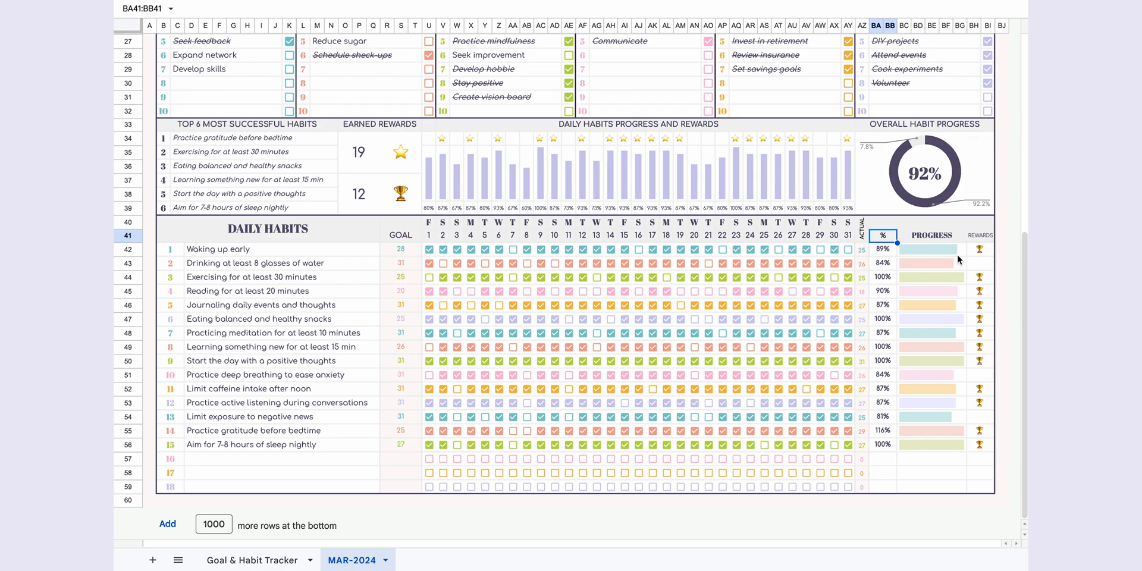
{"action": "left_click", "coordinate": [981, 235]}
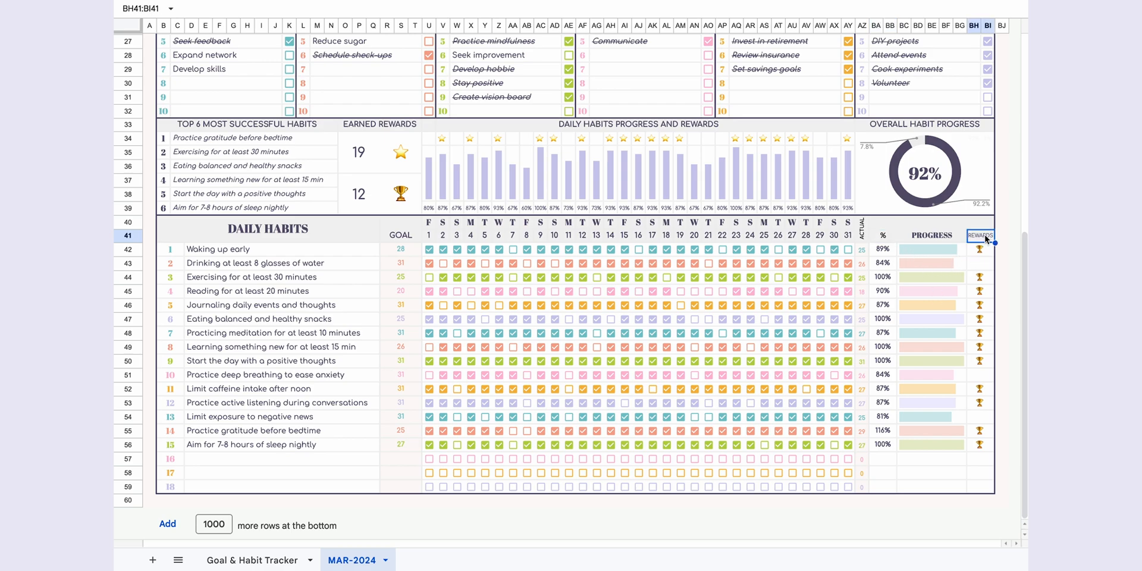
{"action": "mouse_move", "coordinate": [979, 276]}
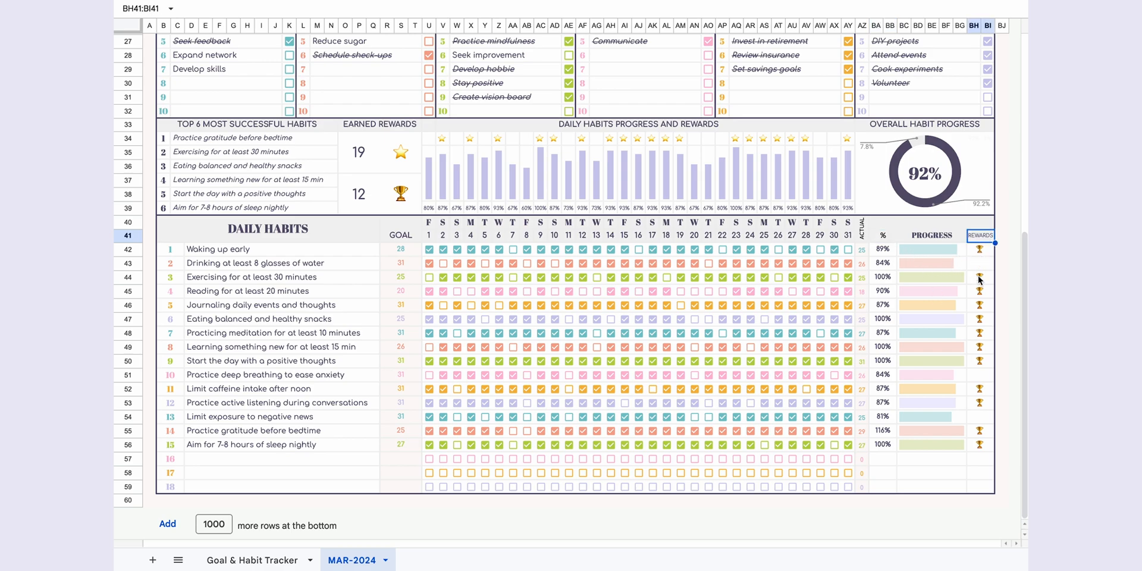
{"action": "mouse_move", "coordinate": [983, 297]}
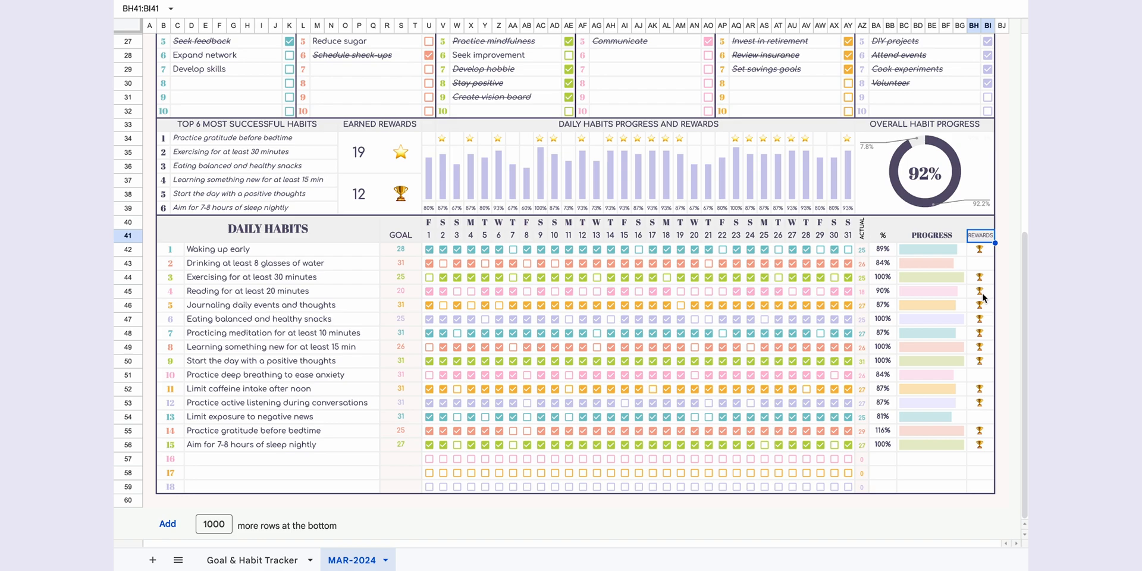
{"action": "mouse_move", "coordinate": [952, 151]}
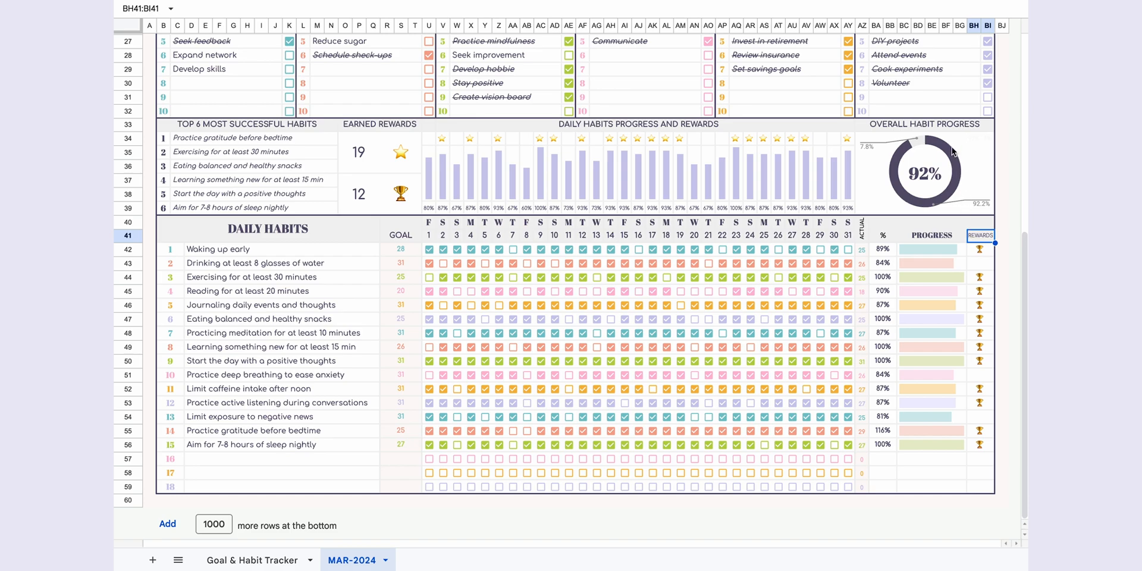
{"action": "left_click", "coordinate": [925, 124]}
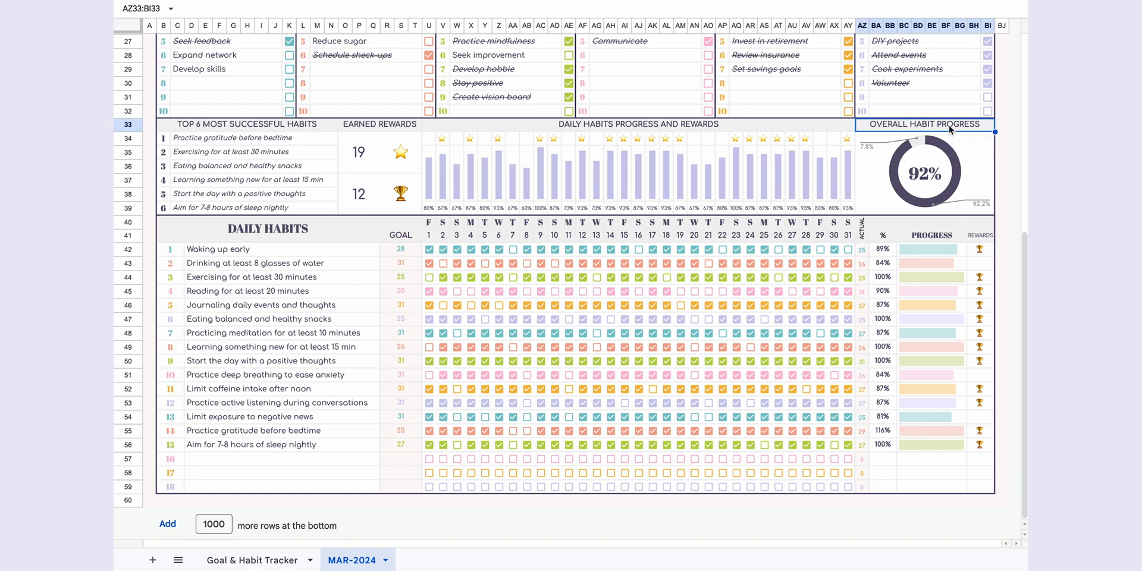
{"action": "mouse_move", "coordinate": [945, 131]}
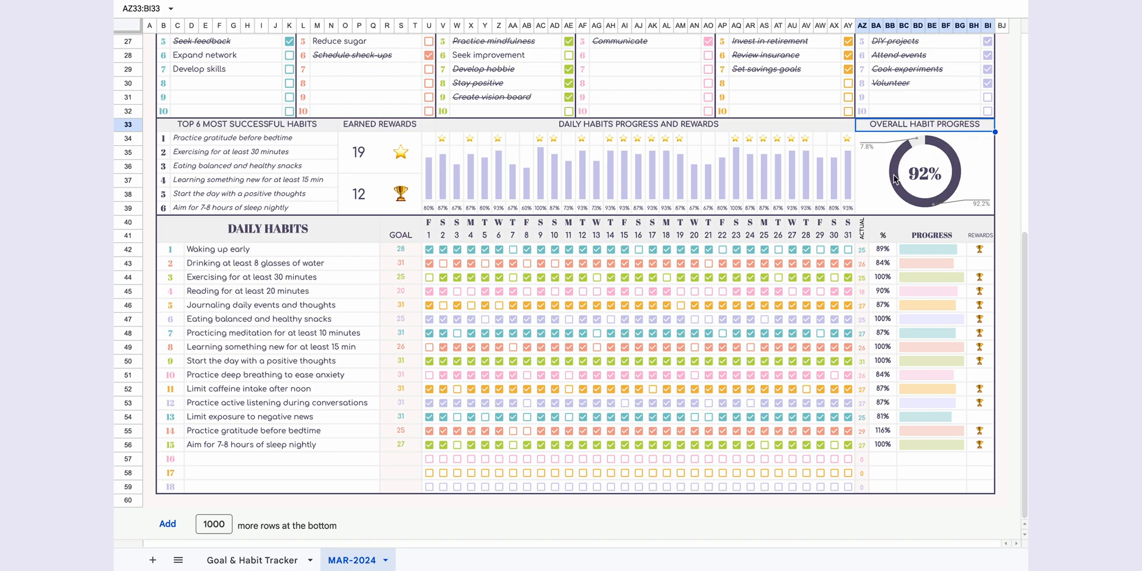
{"action": "mouse_move", "coordinate": [456, 189]}
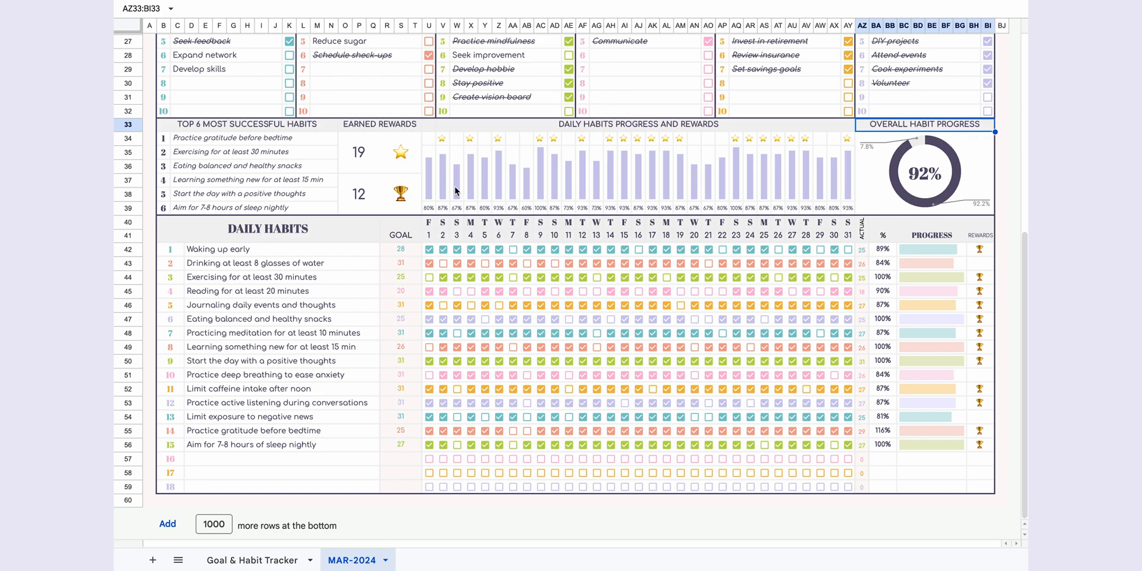
{"action": "mouse_move", "coordinate": [444, 185]}
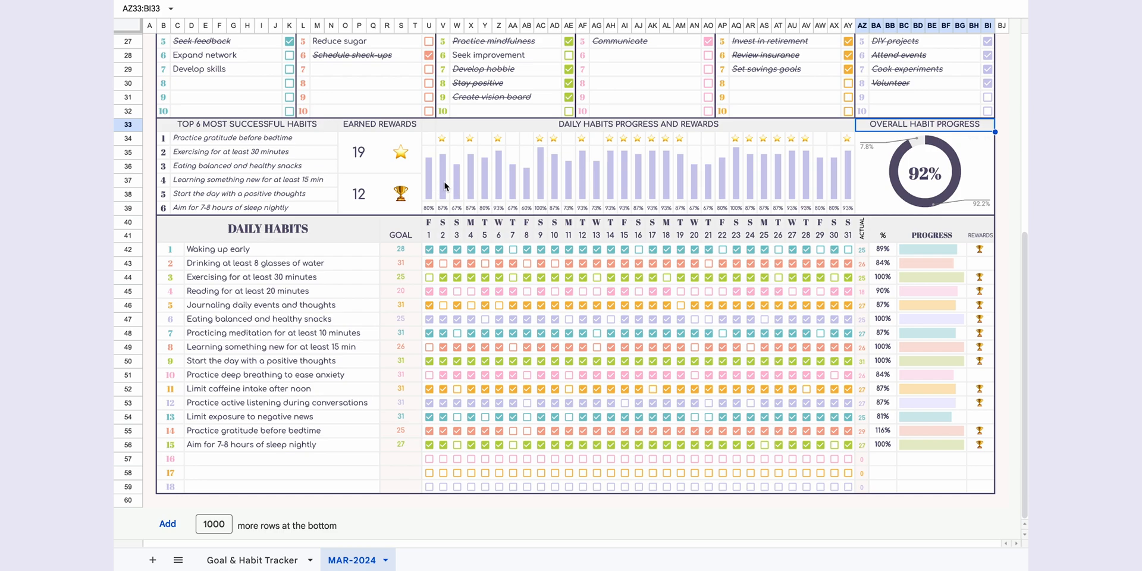
{"action": "mouse_move", "coordinate": [444, 212]}
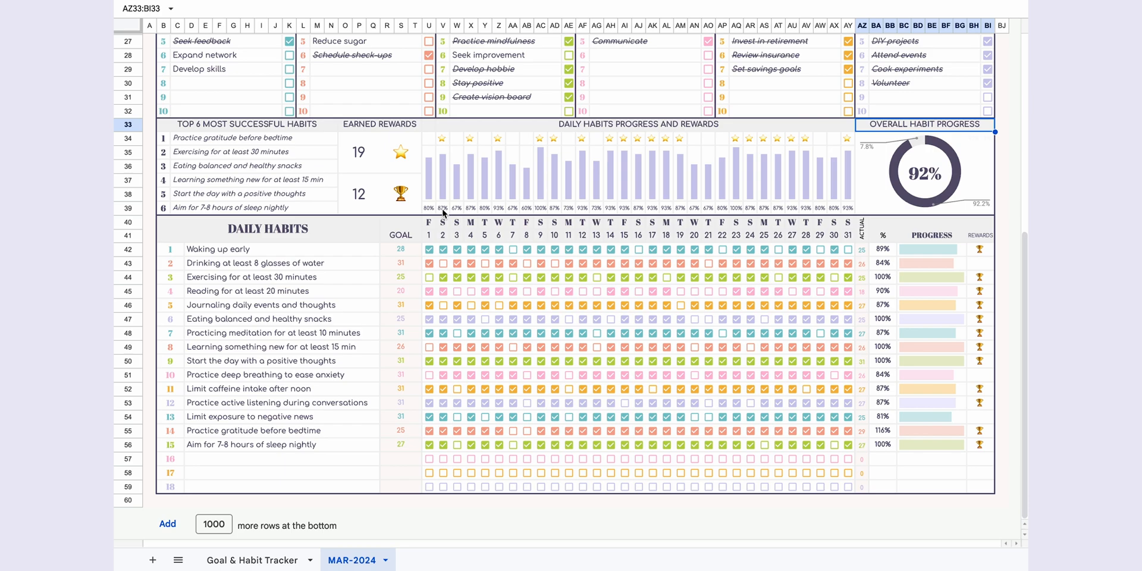
{"action": "mouse_move", "coordinate": [475, 148]}
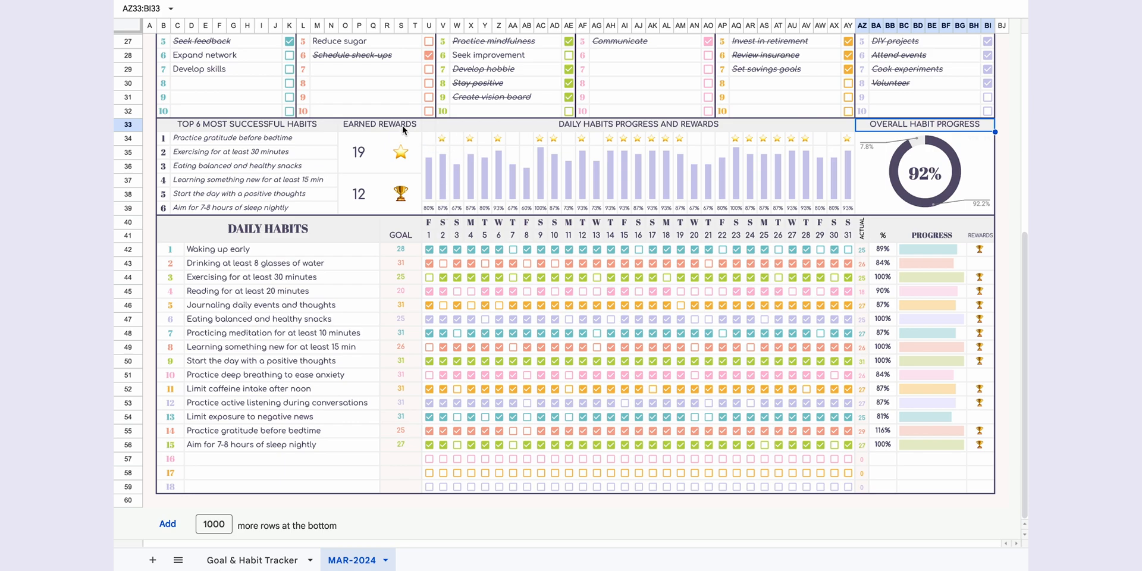
{"action": "left_click", "coordinate": [379, 124]}
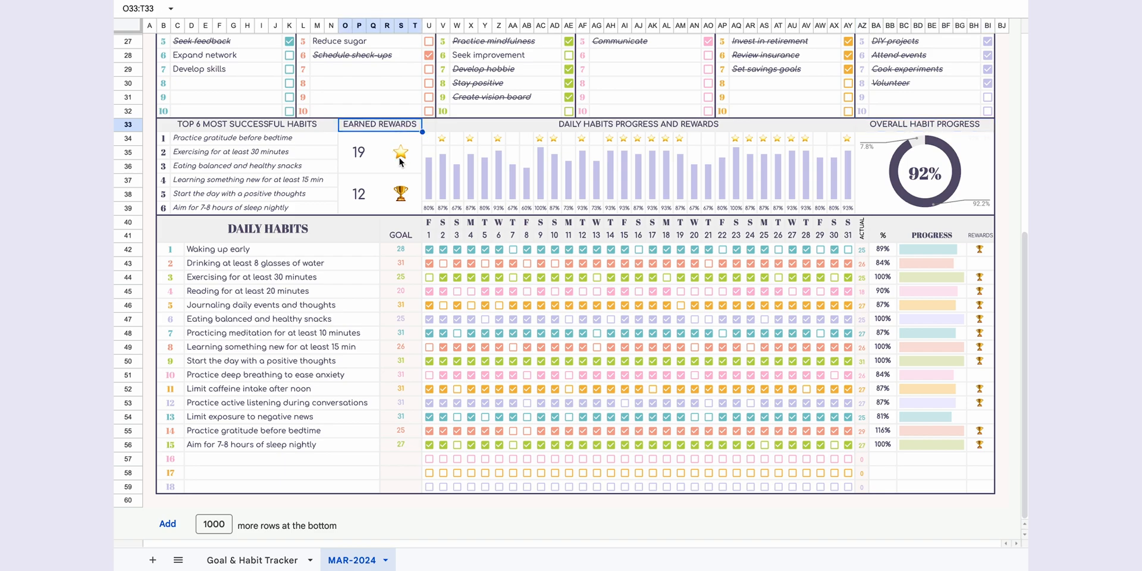
{"action": "mouse_move", "coordinate": [397, 209]}
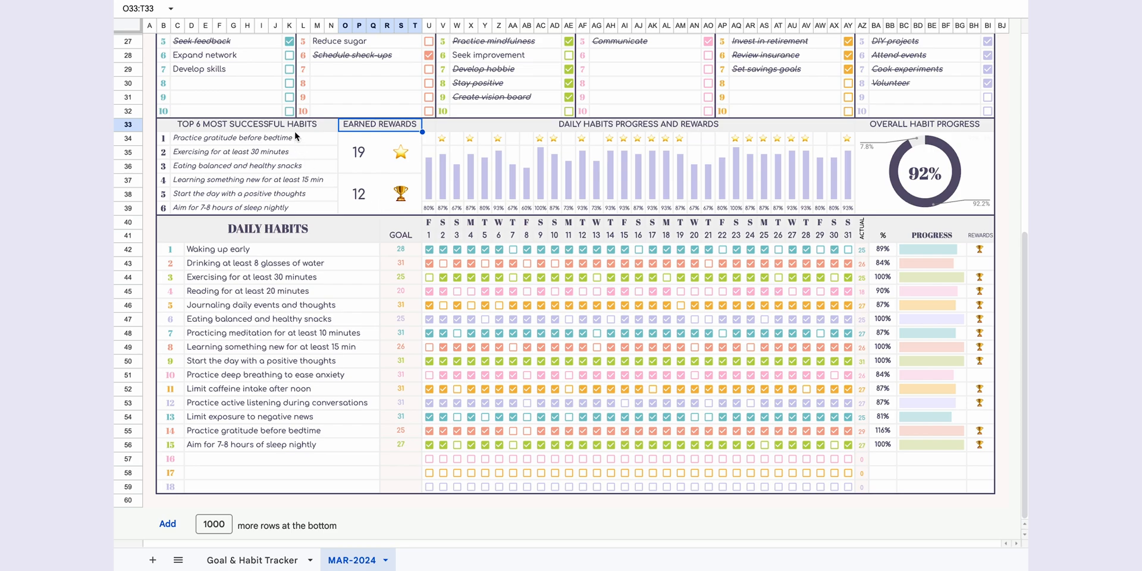
{"action": "left_click", "coordinate": [241, 124]}
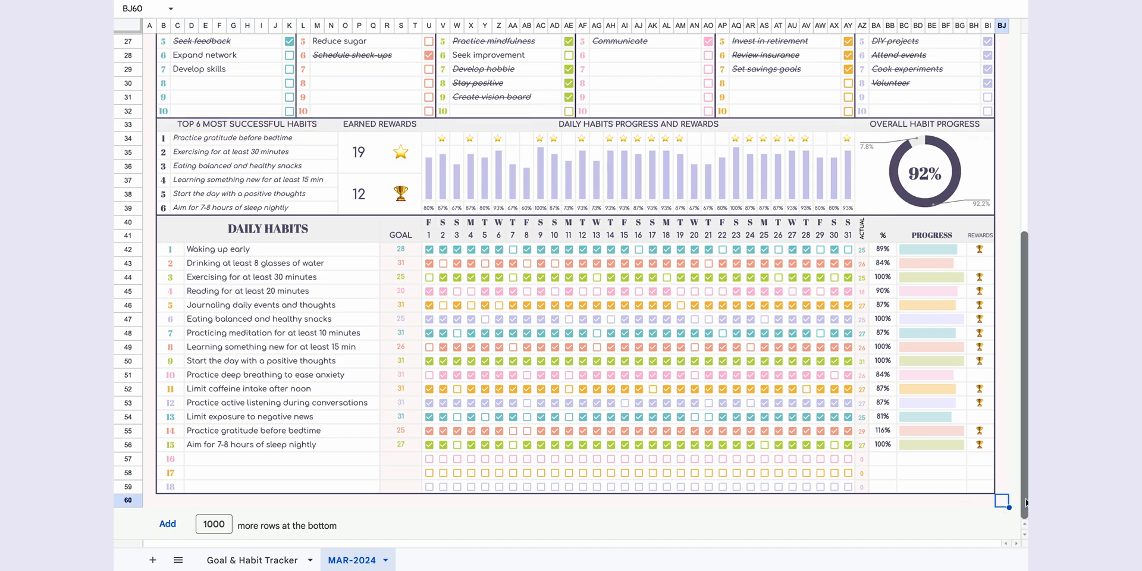
{"action": "scroll", "scroll_direction": "up", "scroll_amount": 3}
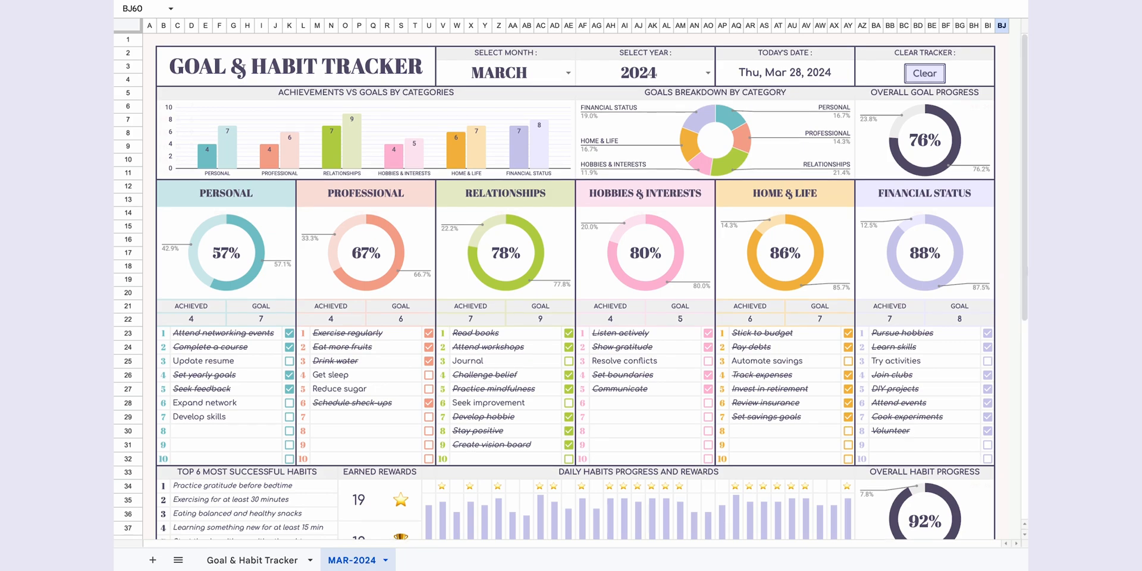
{"action": "left_click", "coordinate": [925, 54]}
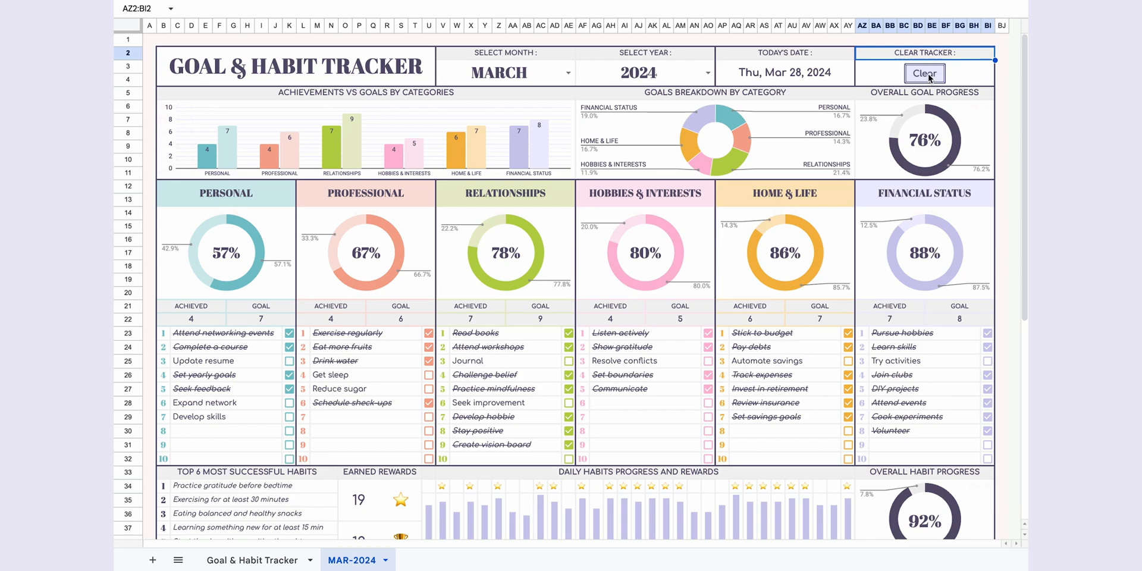
Run Clear and authorize the clearData script via Advanced, 'Go to clearData (unsafe)' and Allow
{"action": "left_click", "coordinate": [924, 73]}
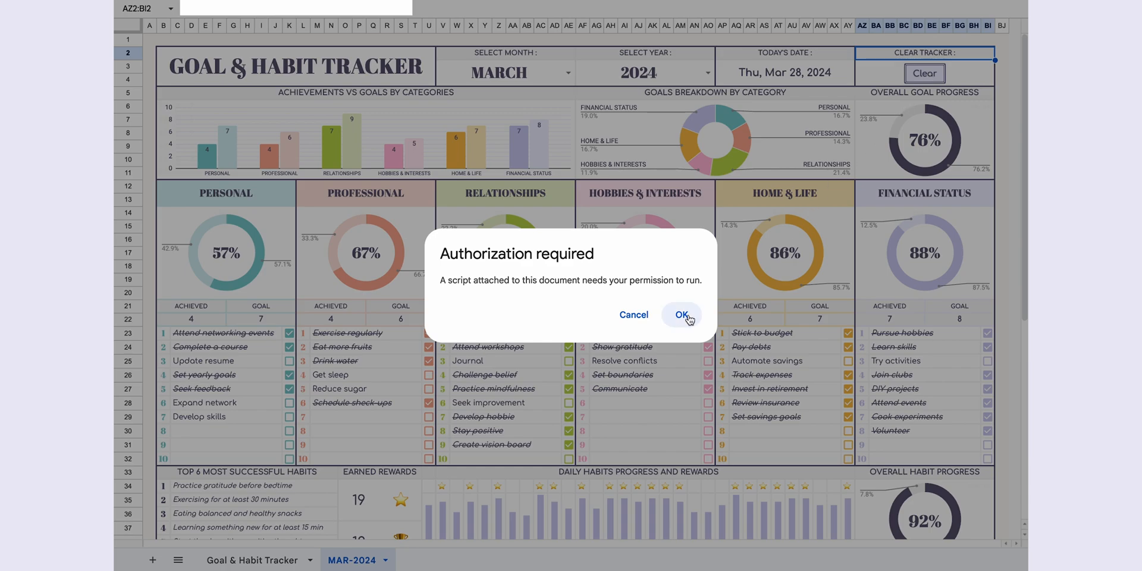
{"action": "left_click", "coordinate": [682, 314]}
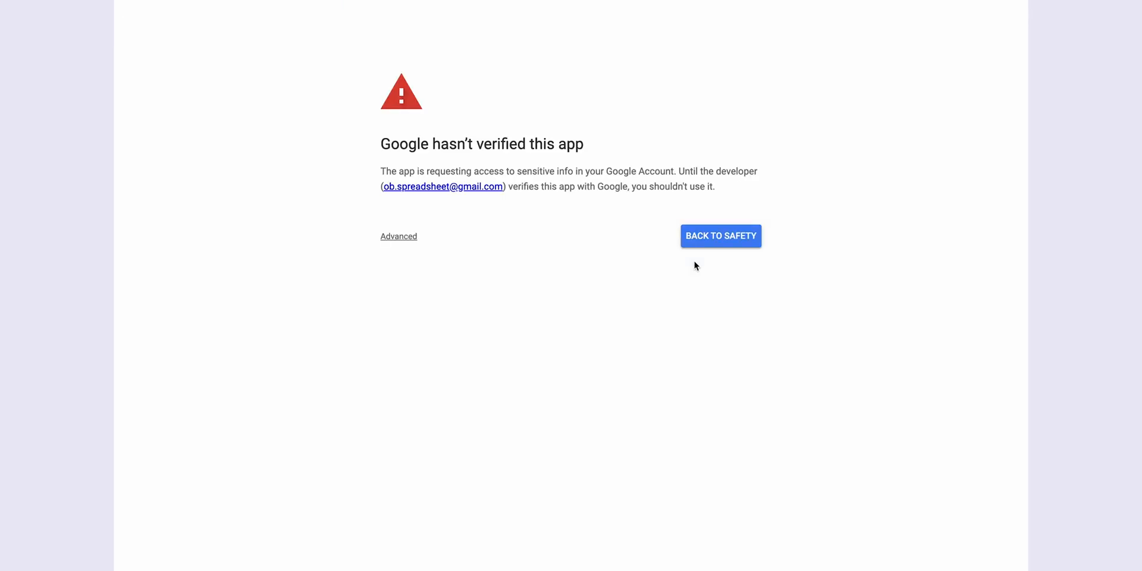
{"action": "left_click", "coordinate": [398, 236]}
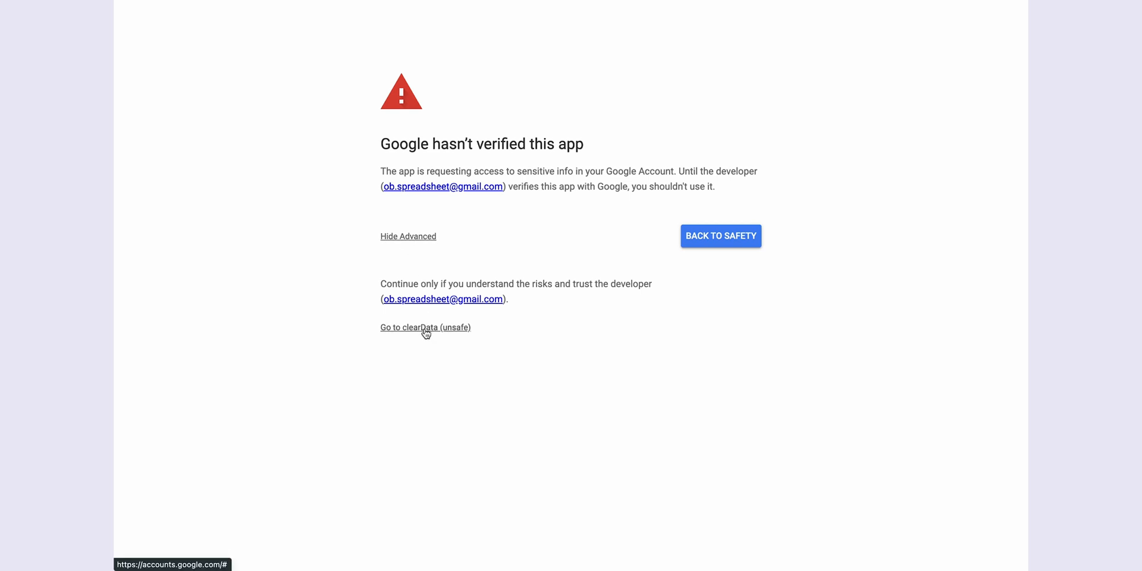
{"action": "left_click", "coordinate": [426, 327]}
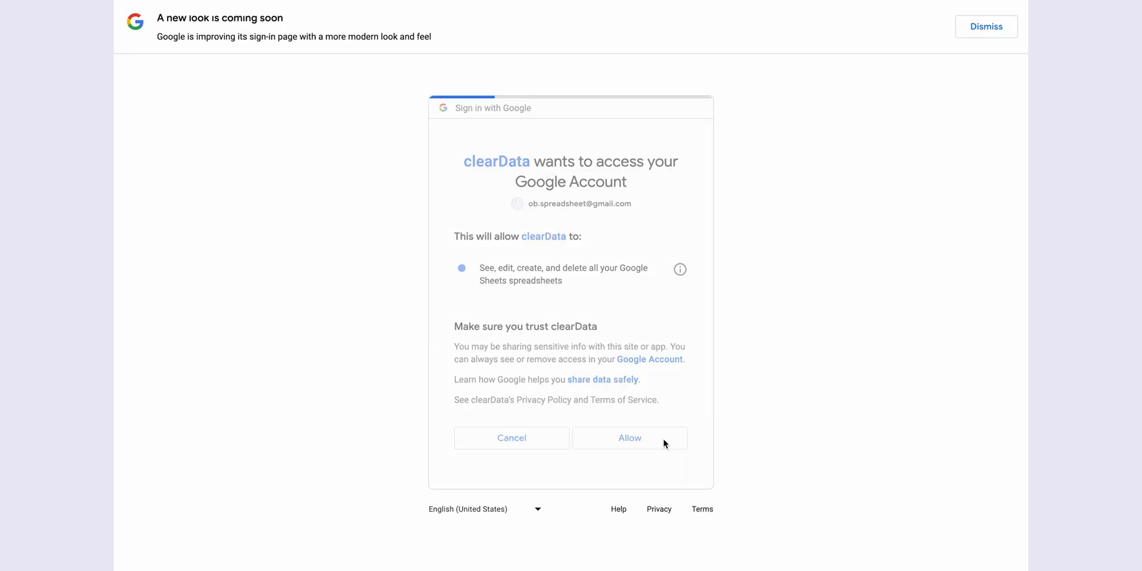
{"action": "left_click", "coordinate": [631, 438]}
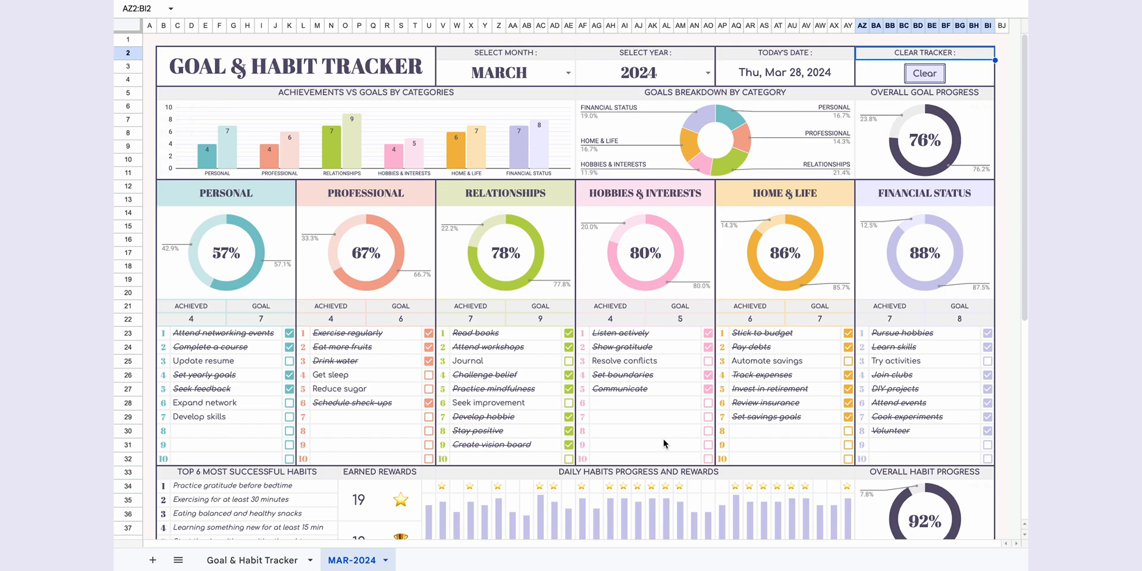
Run the Clear script to wipe all goals, habits and charts, dismissing the Running script notice
{"action": "left_click", "coordinate": [924, 73]}
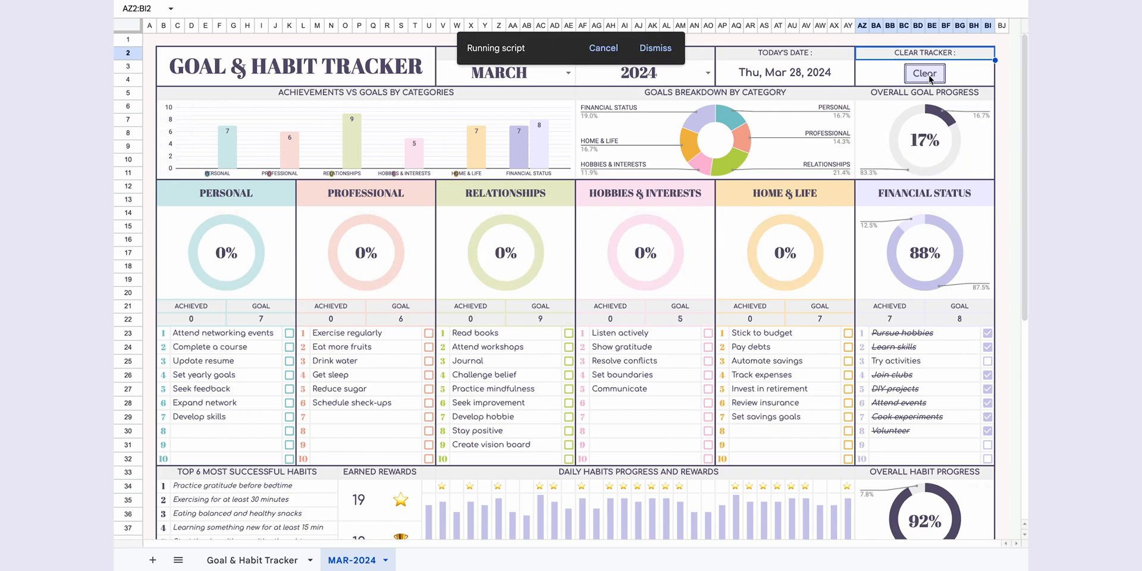
{"action": "left_click", "coordinate": [926, 74]}
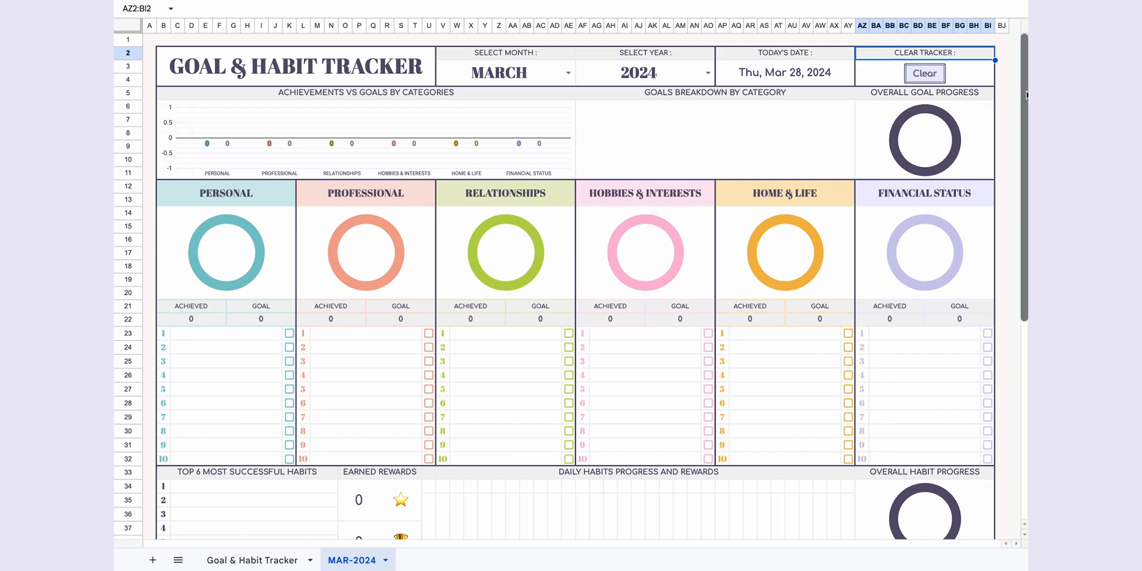
{"action": "scroll", "scroll_direction": "down", "scroll_amount": 3}
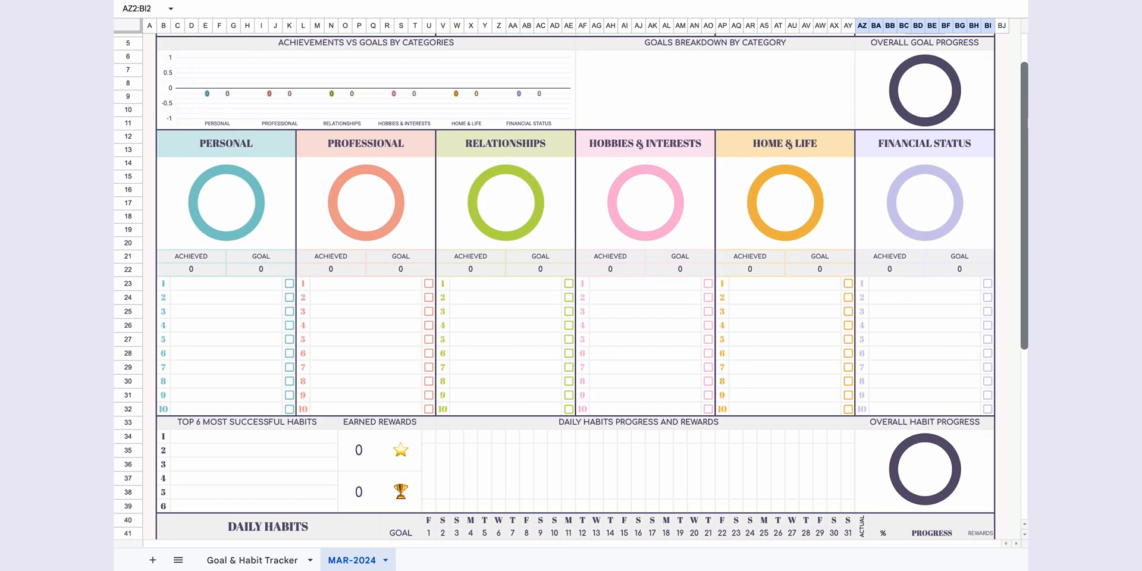